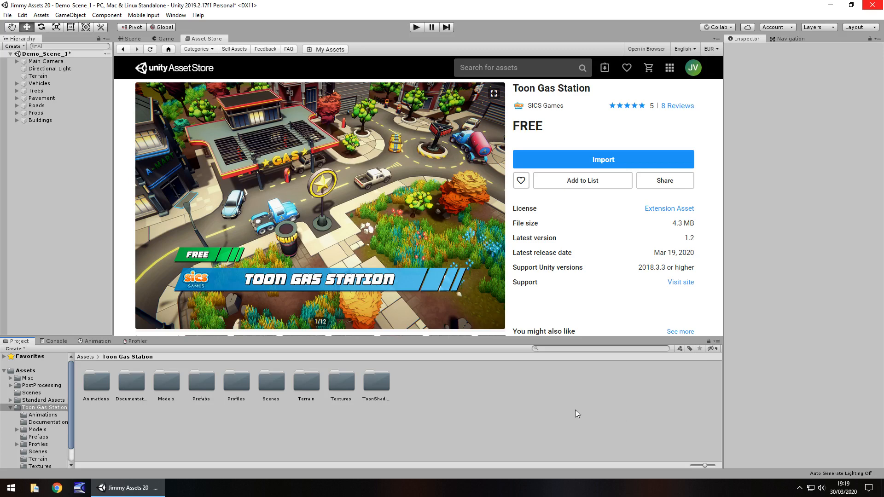
pyautogui.moveTo(571, 414)
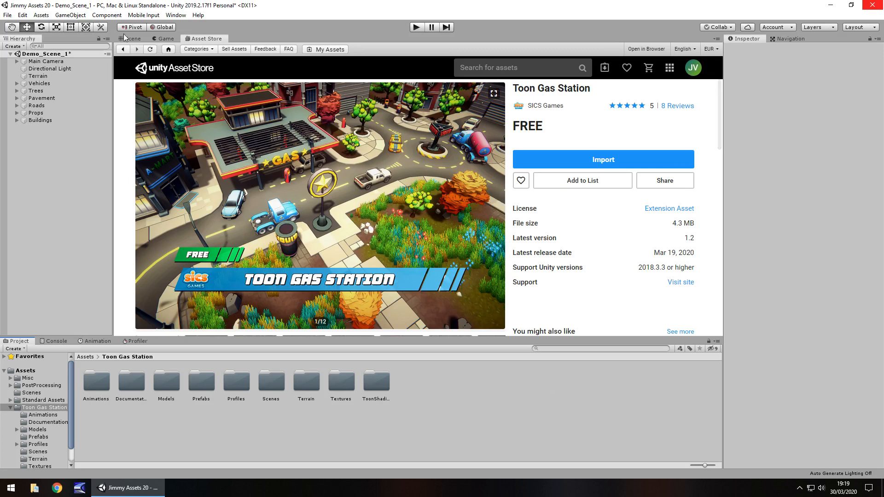
# Switch from the store page to the Scene view and inspect the city's roads and lamp posts up close
pyautogui.click(132, 39)
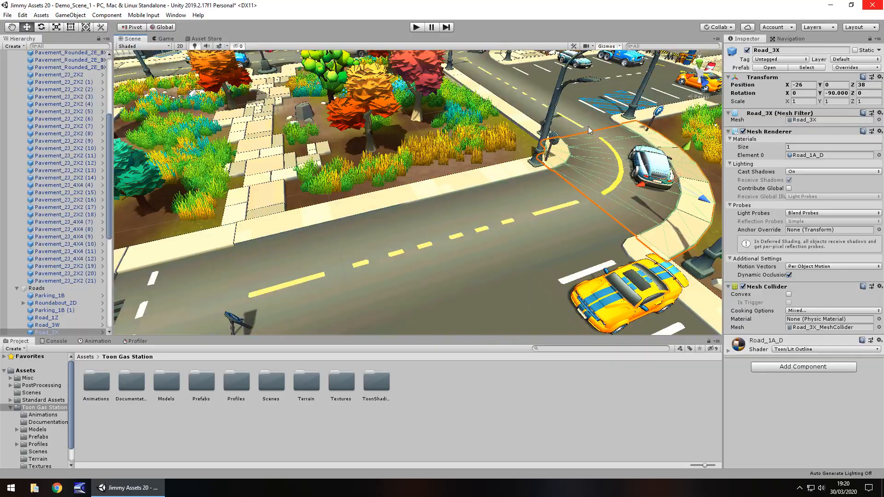
pyautogui.click(50, 296)
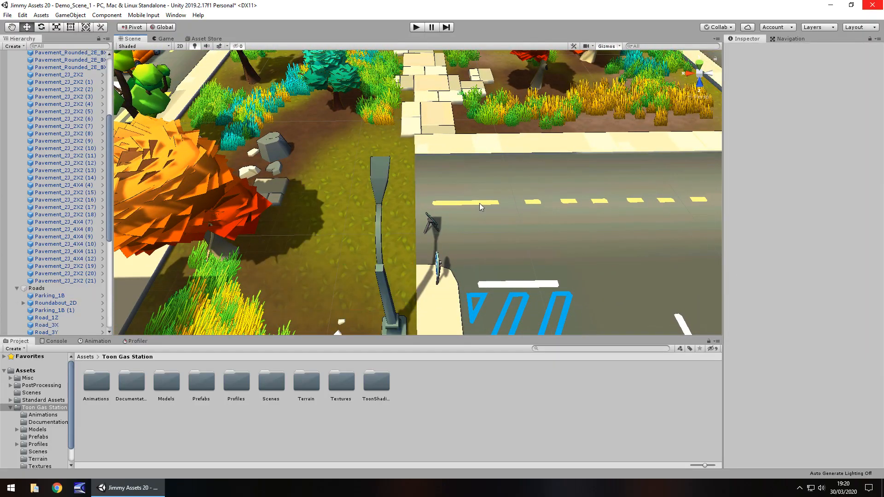
pyautogui.click(55, 310)
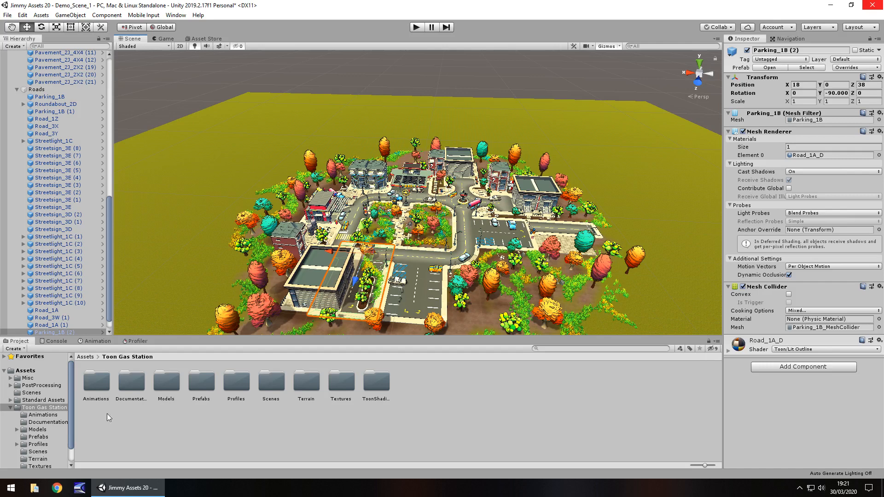
pyautogui.moveTo(276, 385)
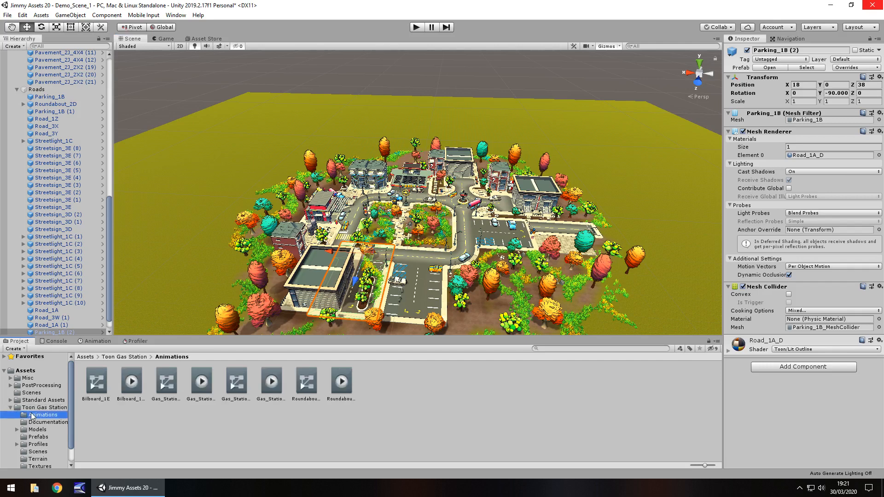
pyautogui.moveTo(393, 33)
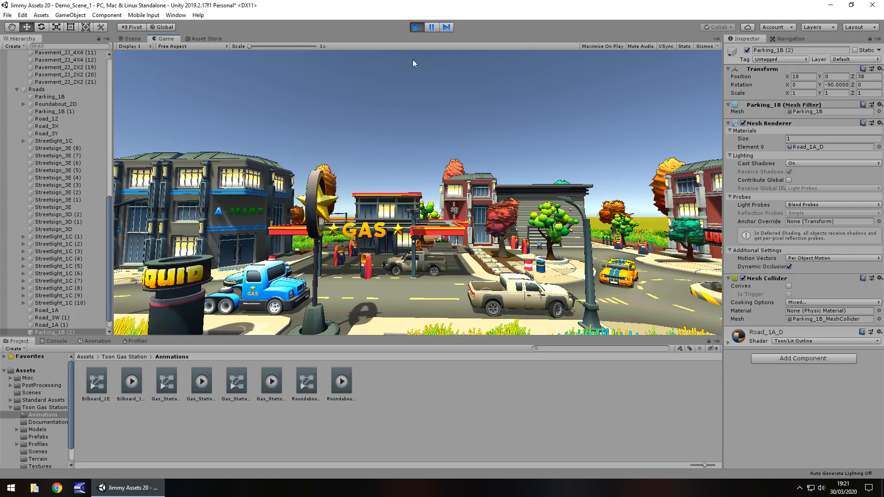
# Stop Play mode and browse the pack's Models, Prefabs, Textures and Scenes folders in the Project window
pyautogui.click(130, 38)
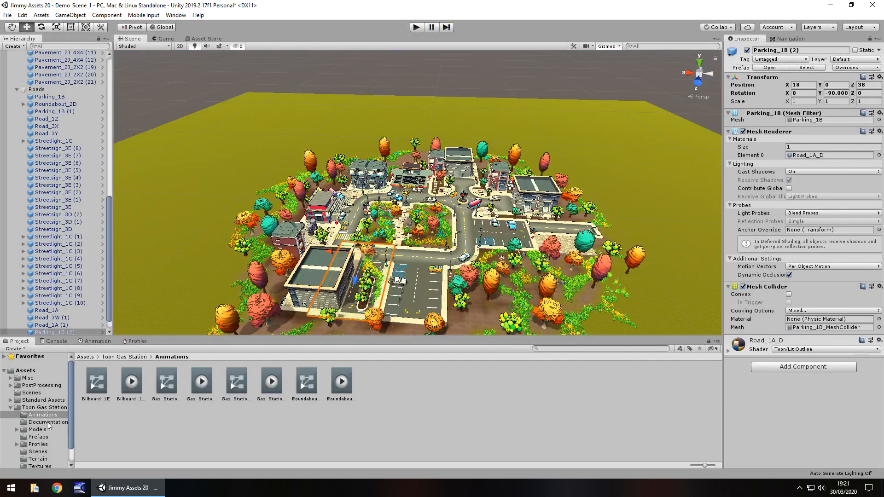
pyautogui.click(38, 429)
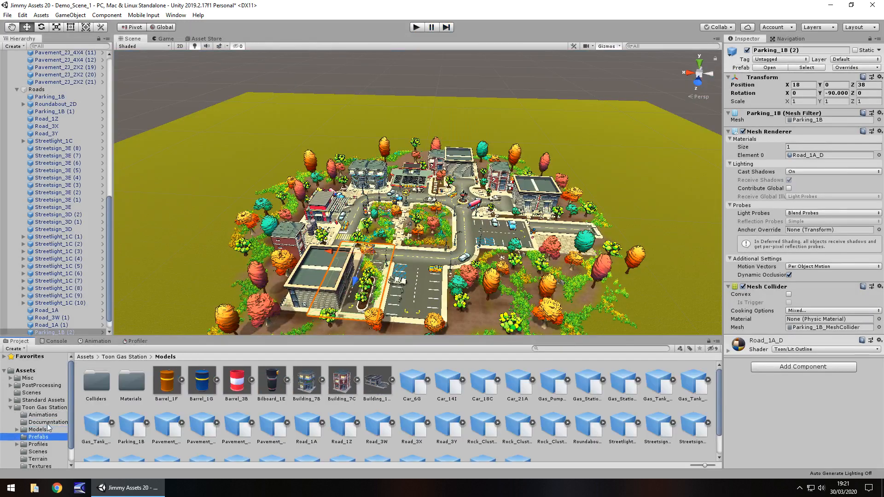
pyautogui.click(37, 437)
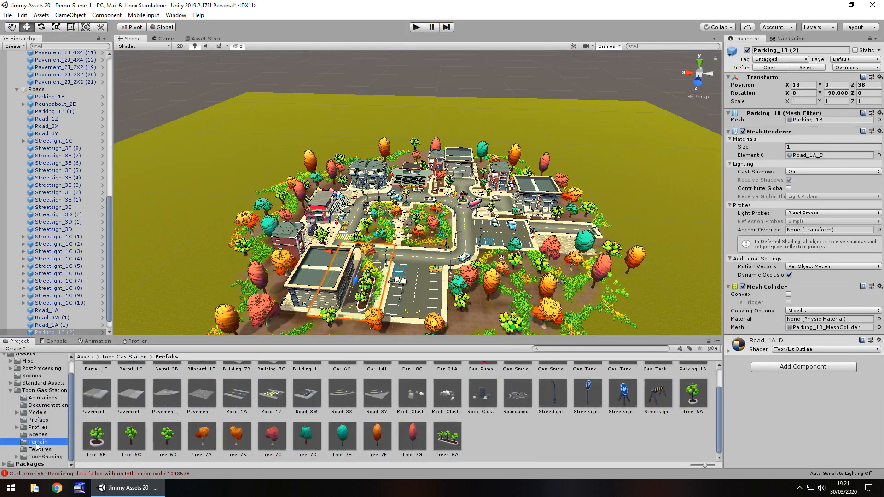
pyautogui.click(38, 449)
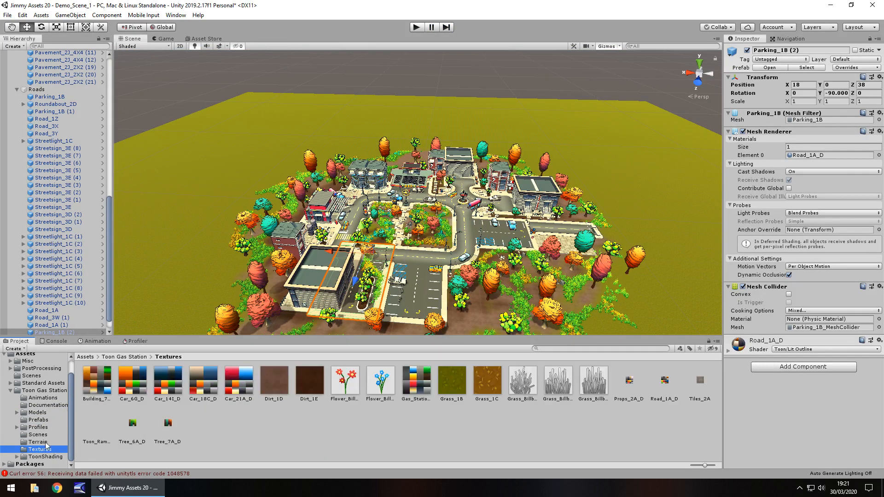
pyautogui.click(37, 434)
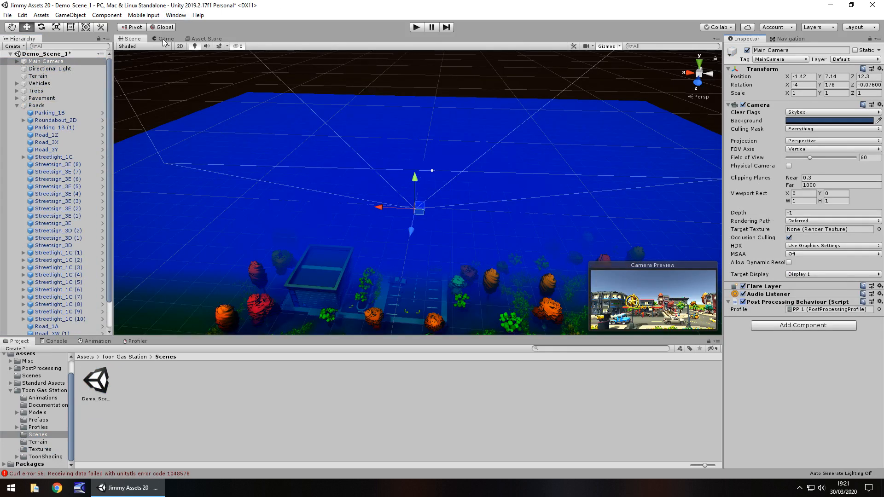
# Check the city through the Game view camera, then back in the Scene select the Road_1A piece extending the street
pyautogui.click(164, 38)
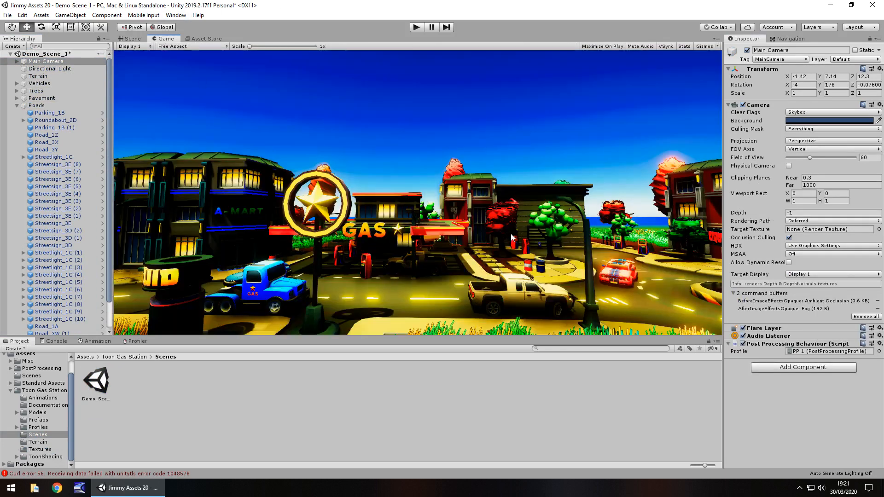
pyautogui.moveTo(347, 332)
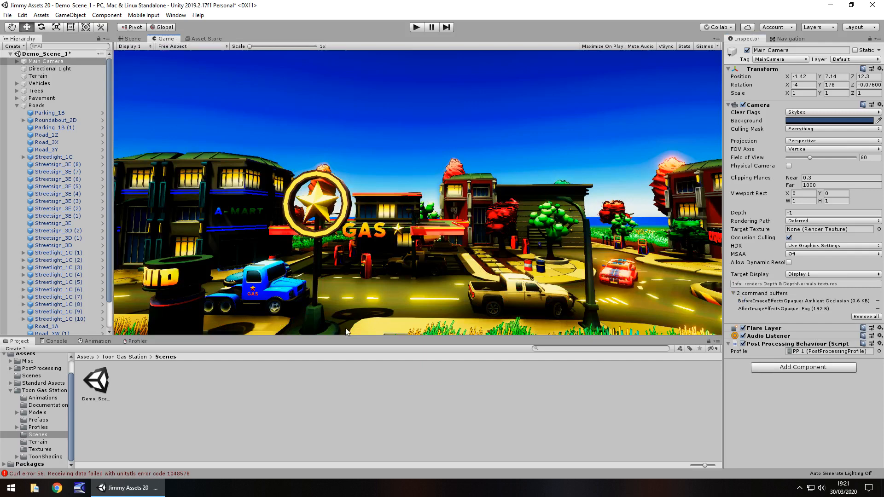
pyautogui.moveTo(316, 382)
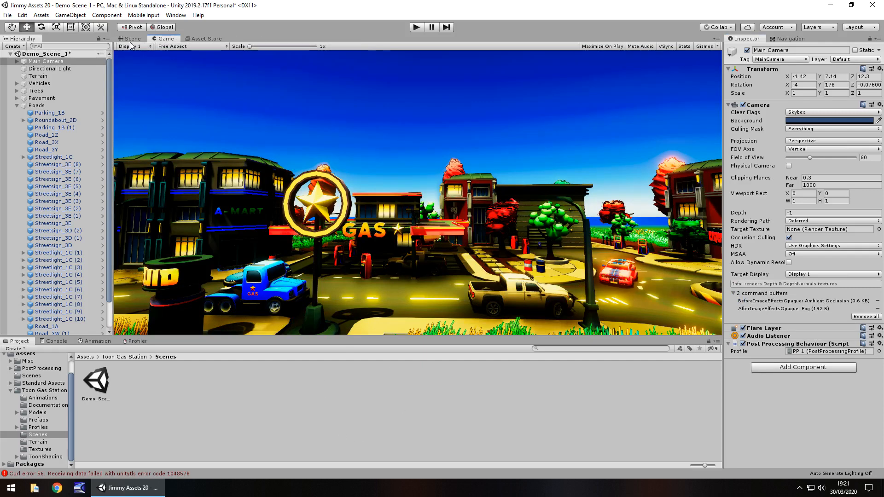
pyautogui.click(130, 39)
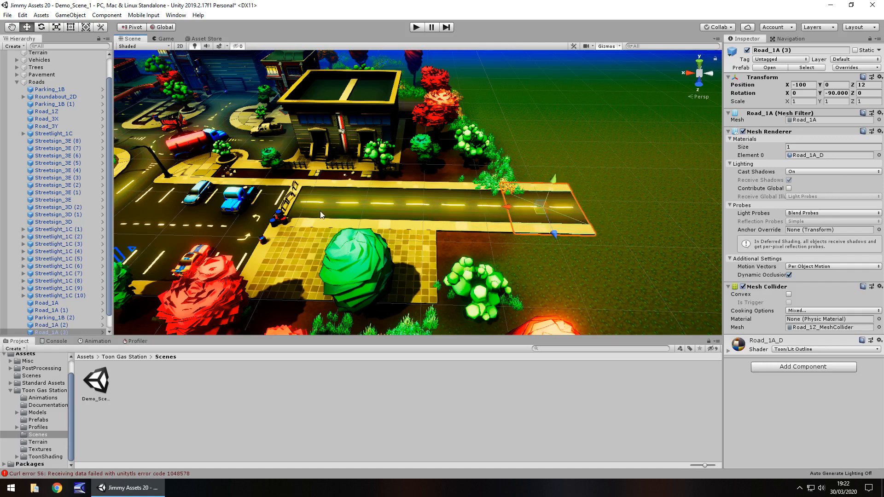
pyautogui.click(50, 89)
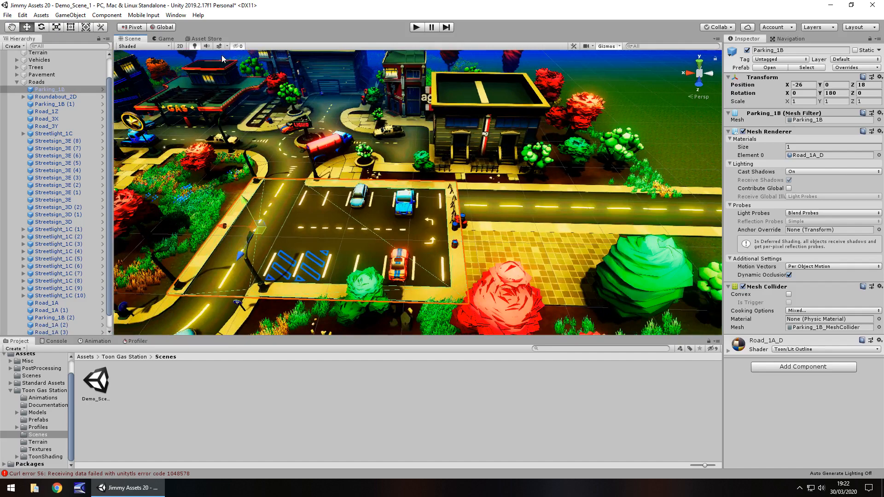
# Scroll through the Toon Gas Station Asset Store page, then bring the demo city scene back into view
pyautogui.click(204, 39)
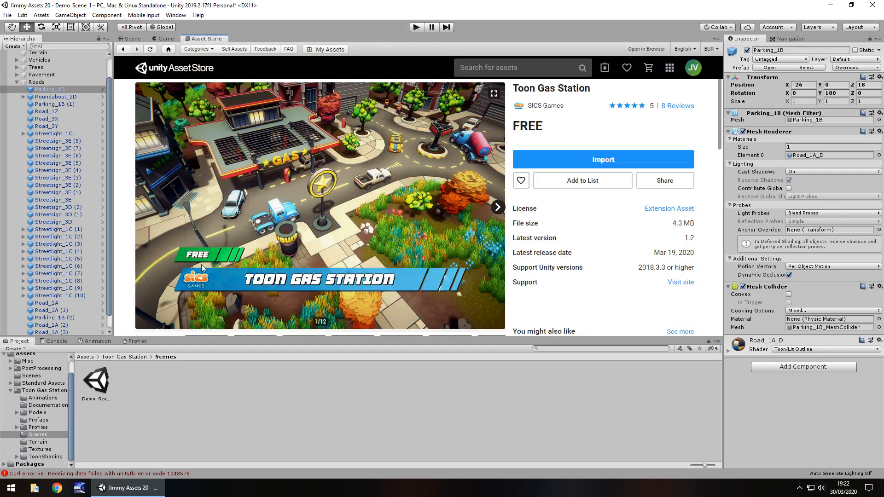
pyautogui.moveTo(223, 264)
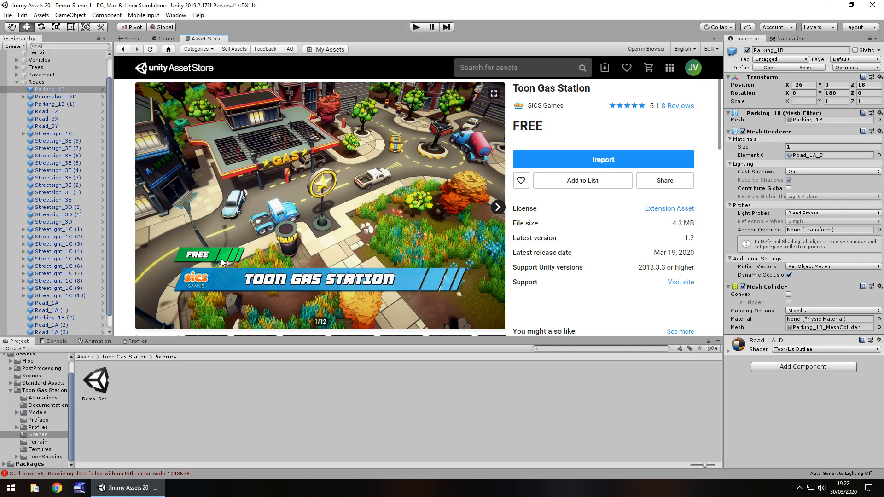
pyautogui.moveTo(445, 266)
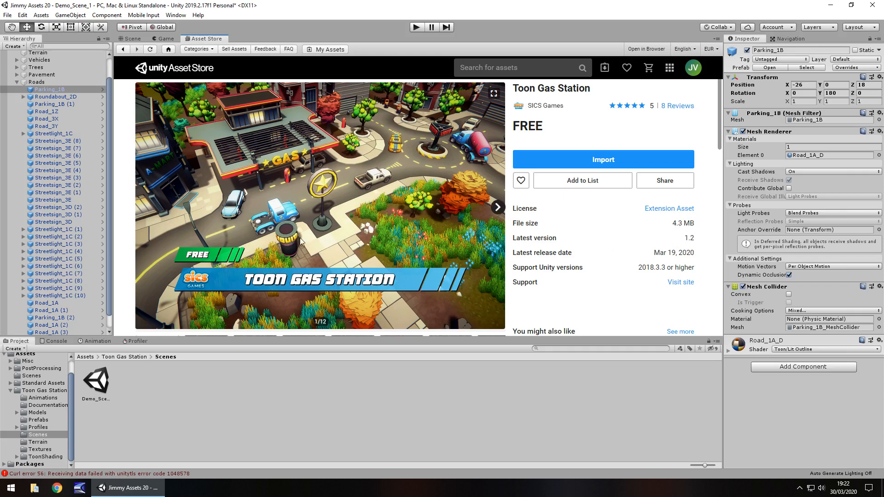
pyautogui.moveTo(414, 241)
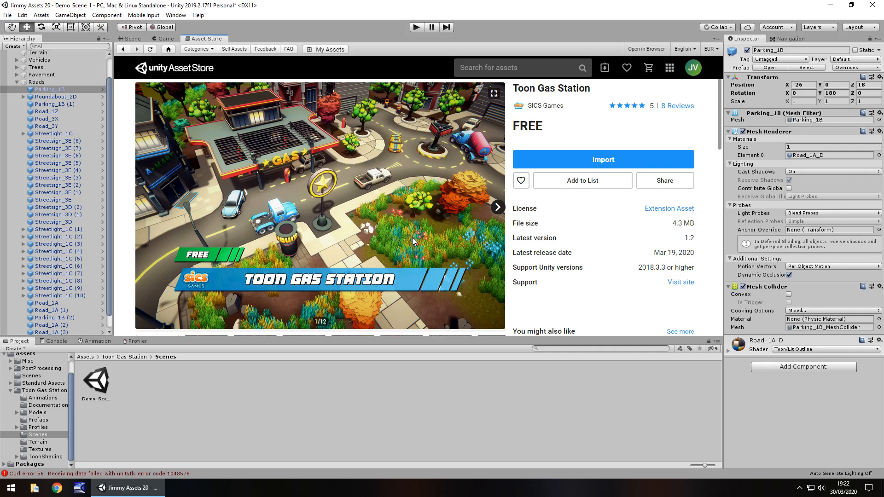
pyautogui.scroll(-3)
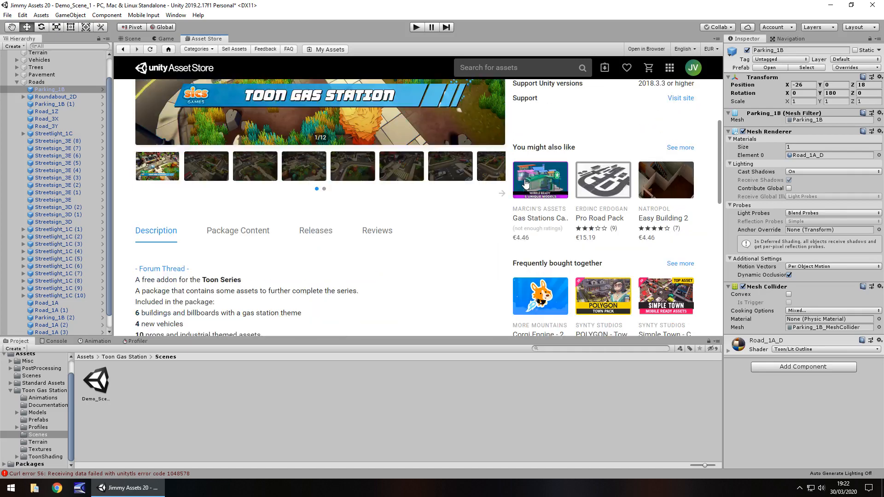
pyautogui.scroll(-3)
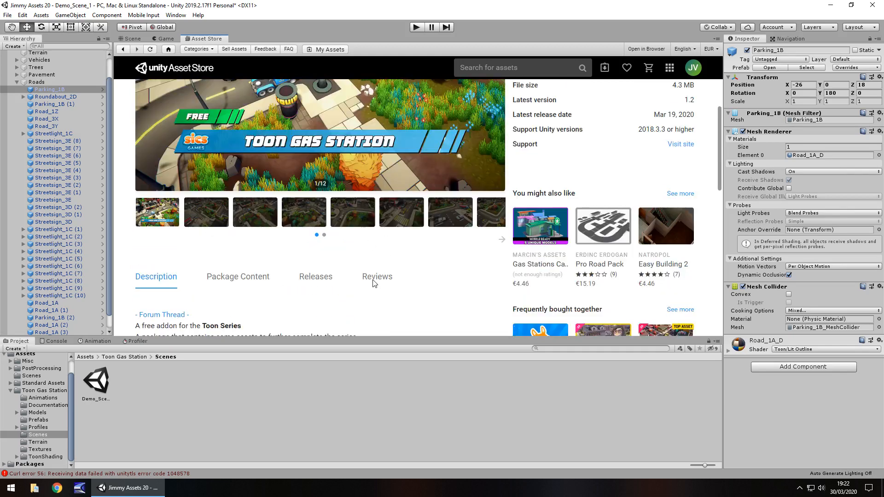
pyautogui.scroll(3)
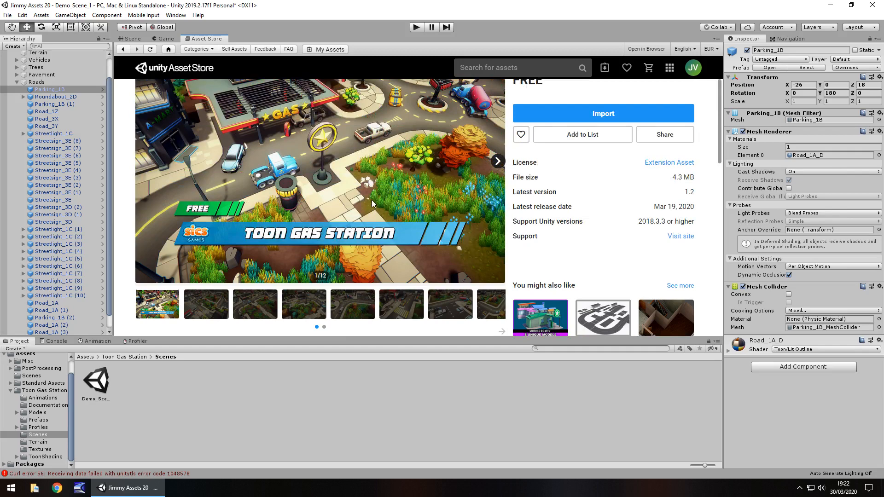
pyautogui.moveTo(127, 46)
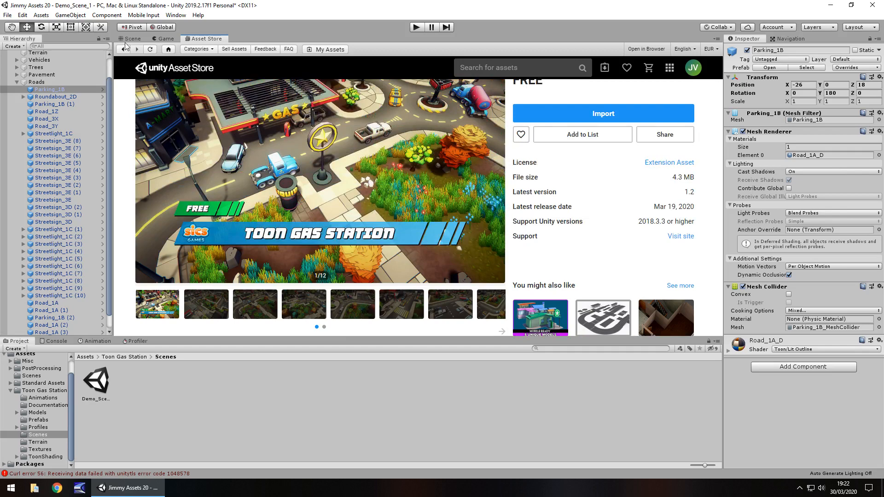
pyautogui.click(129, 39)
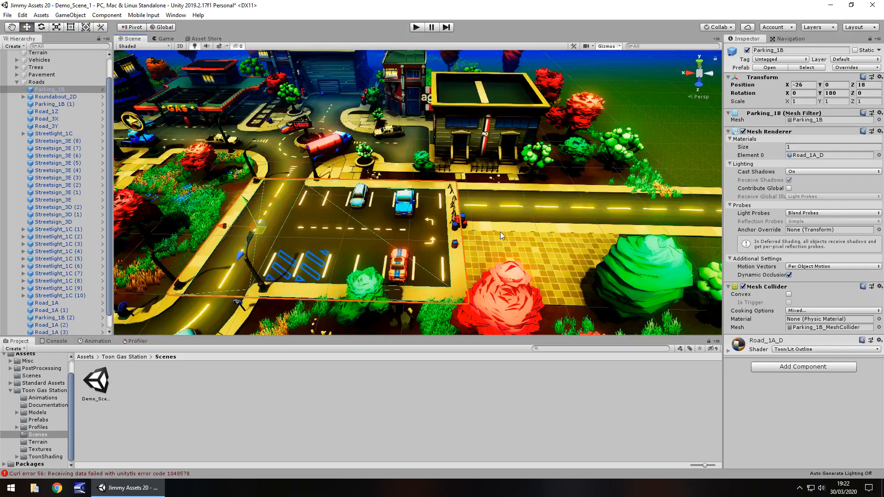
pyautogui.moveTo(446, 195)
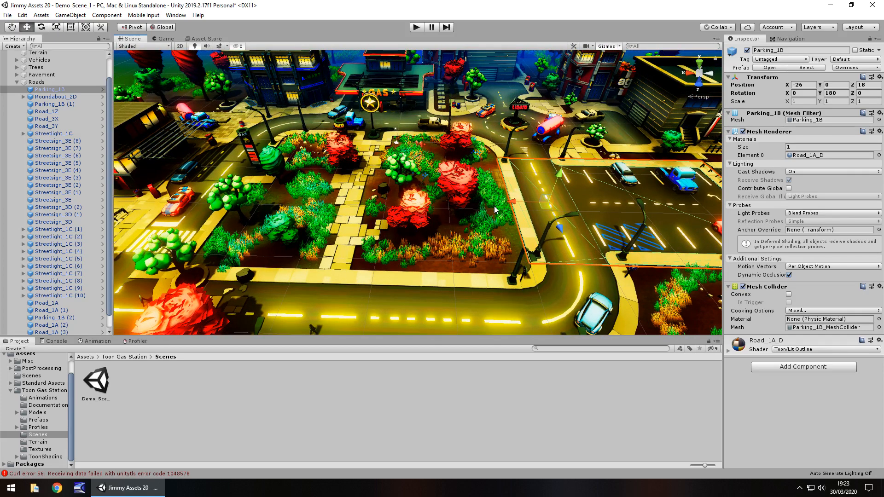
pyautogui.moveTo(230, 203)
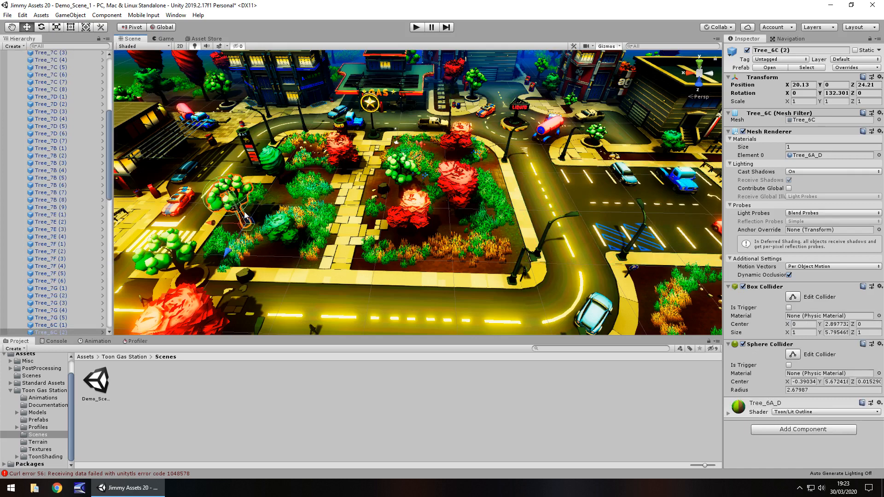
pyautogui.moveTo(247, 215)
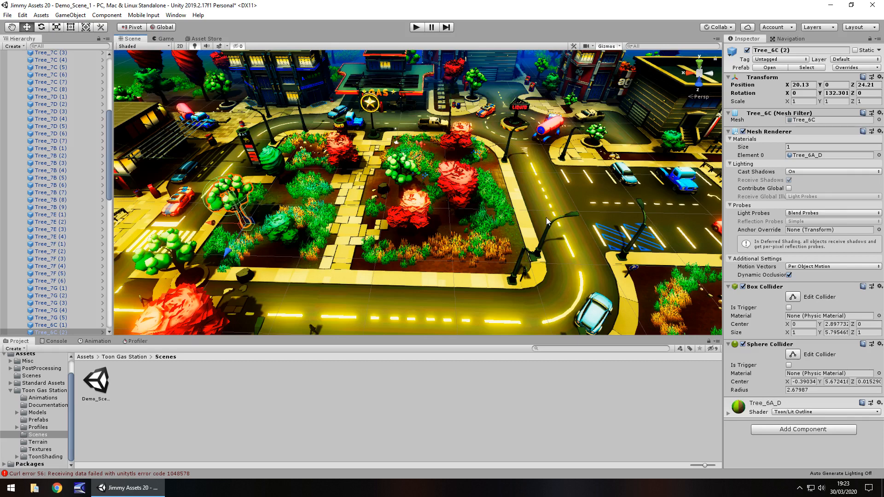
pyautogui.moveTo(538, 219)
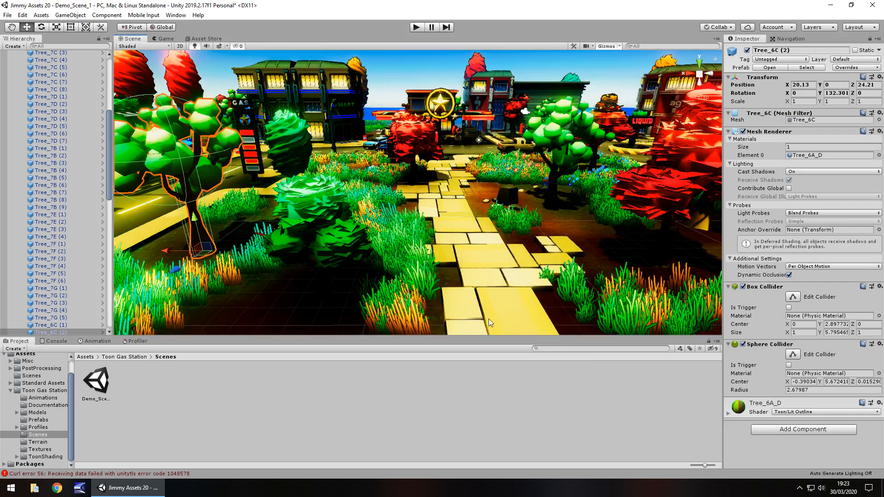
pyautogui.moveTo(568, 227)
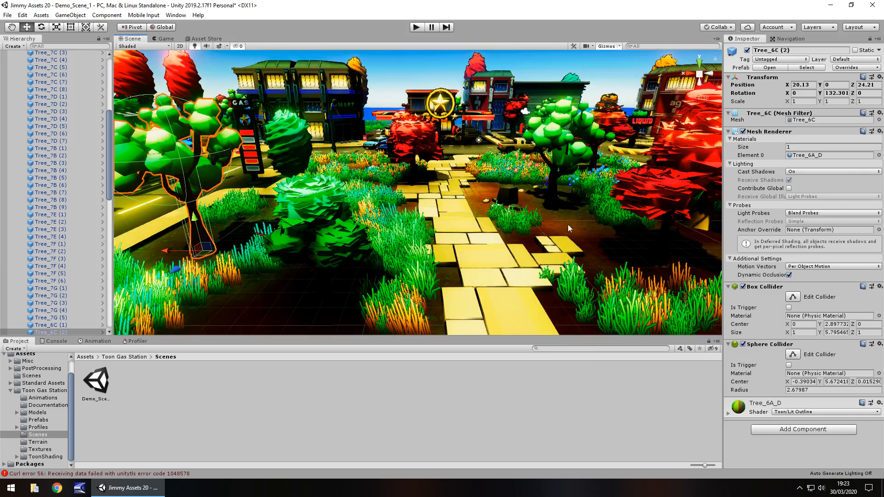
pyautogui.moveTo(518, 227)
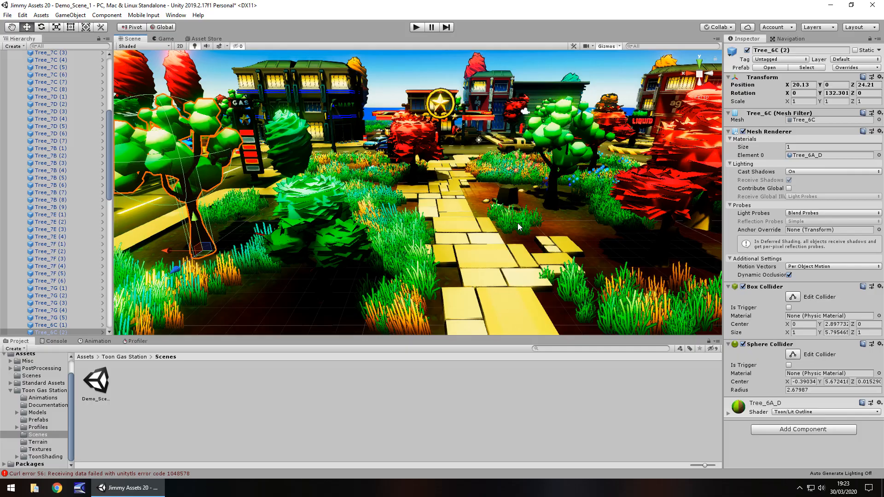
pyautogui.moveTo(238, 236)
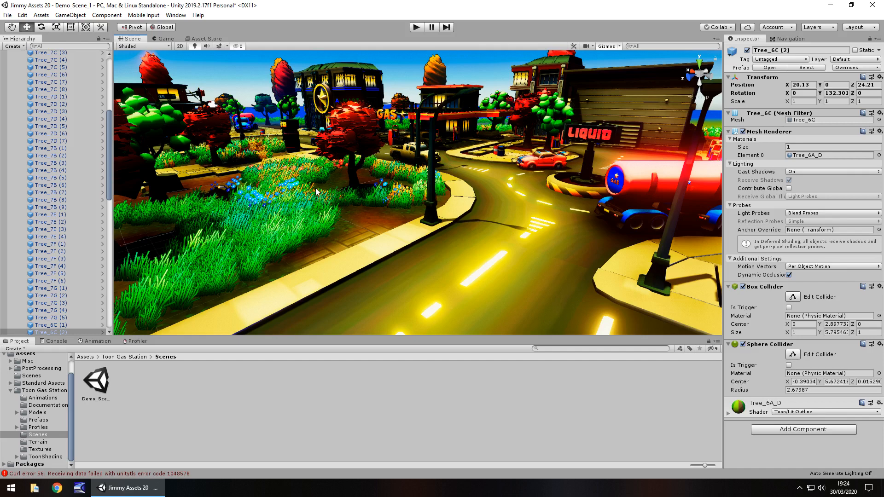
pyautogui.moveTo(369, 157)
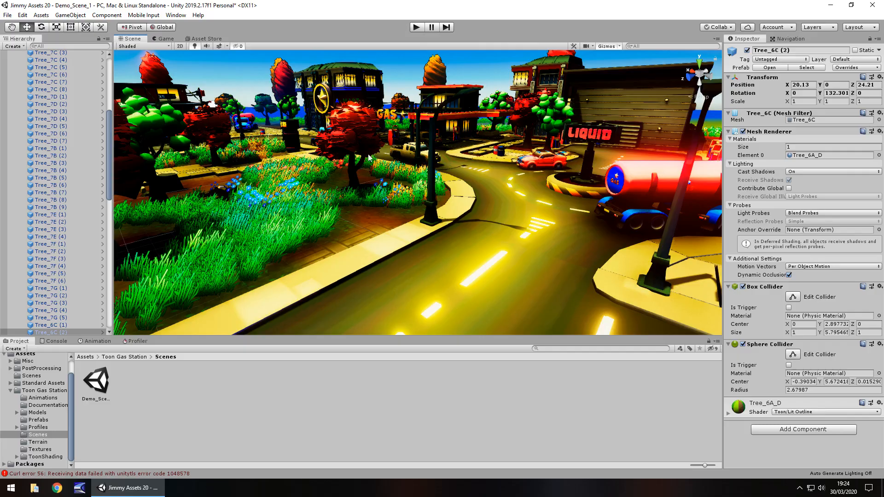